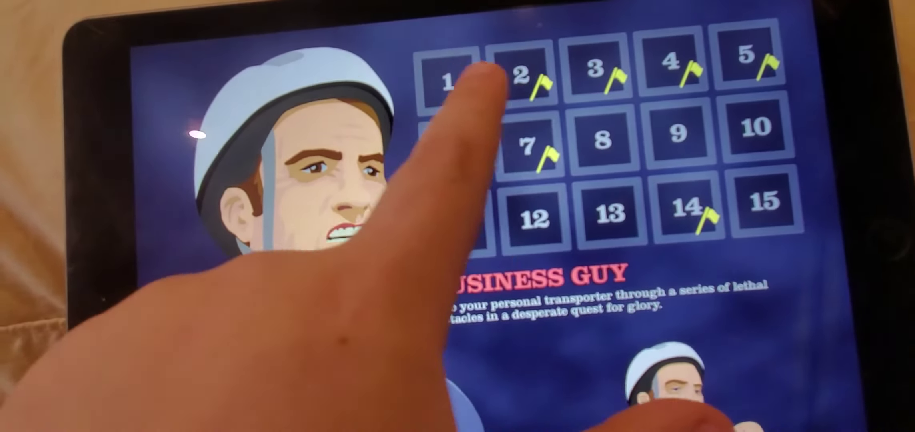
Pick a level from the level select grid to start Wheelchair Guy's run.
{"action": "left_click", "coordinate": [449, 79]}
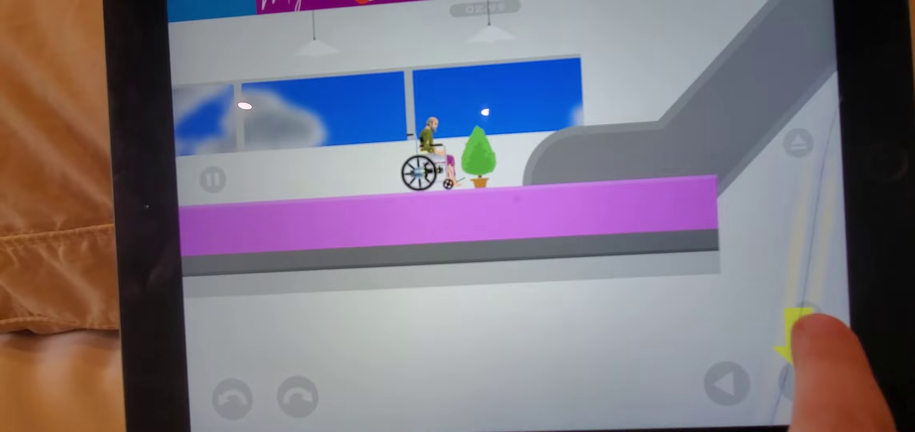
Drive Wheelchair Guy forward along the purple ledge past the potted tree.
{"action": "left_click", "coordinate": [808, 386]}
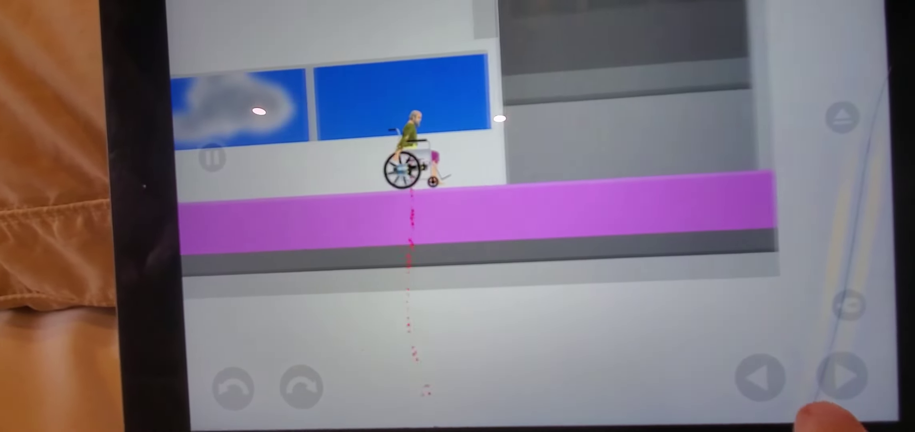
Start the blue-ramp level with Wheelchair Guy confirmed as the rider.
{"action": "left_click", "coordinate": [841, 376]}
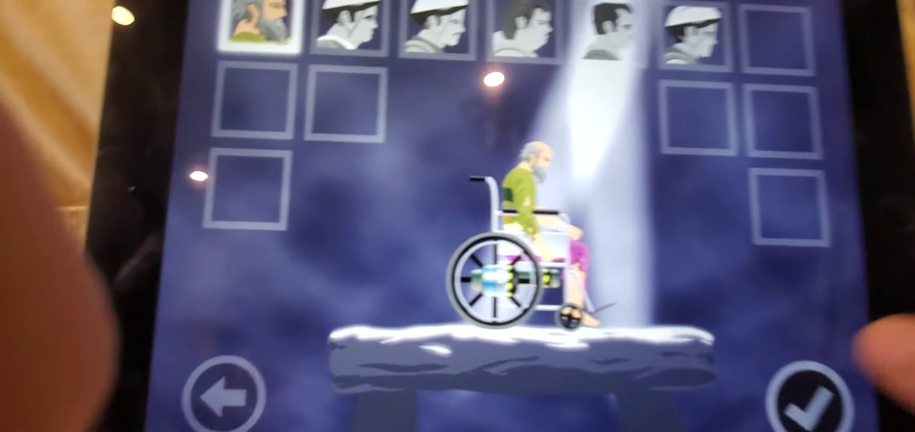
{"action": "left_click", "coordinate": [821, 397]}
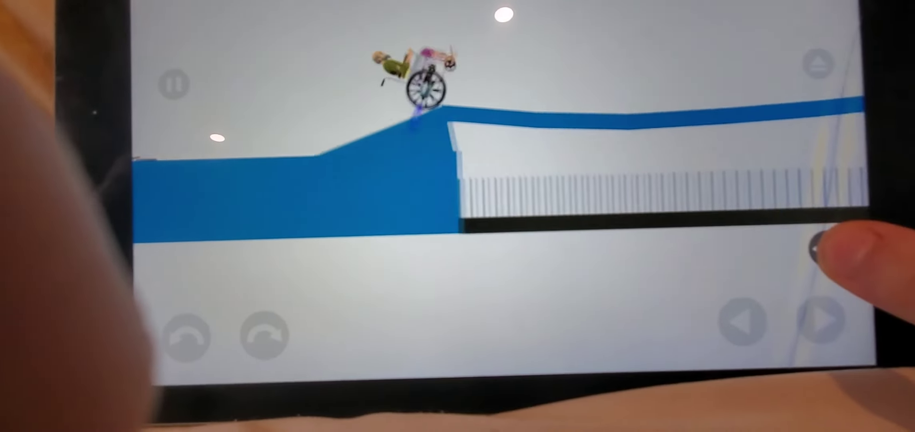